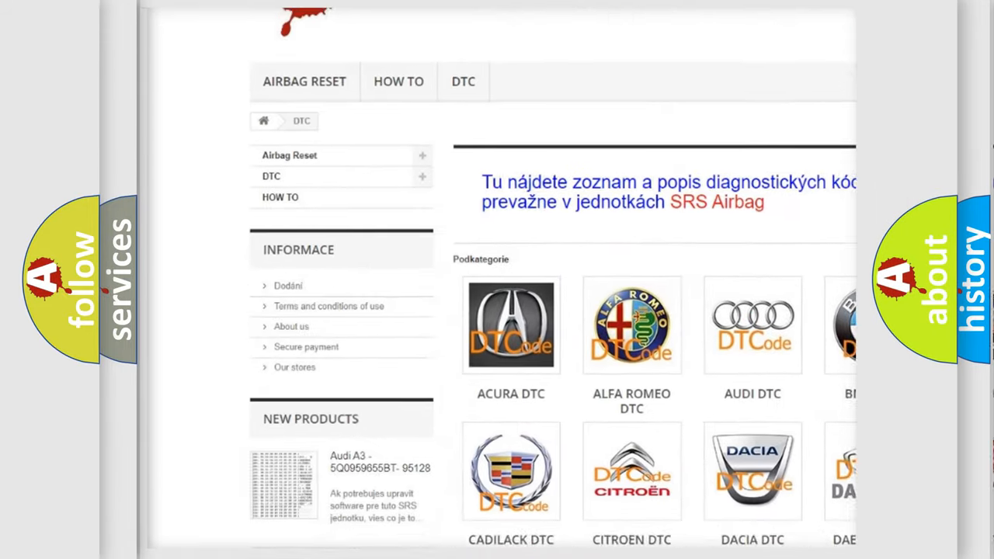
- Read the P0014 description, then advance to the Cause panel citing two opens in the class 2 data circuit
scroll("down", 3)
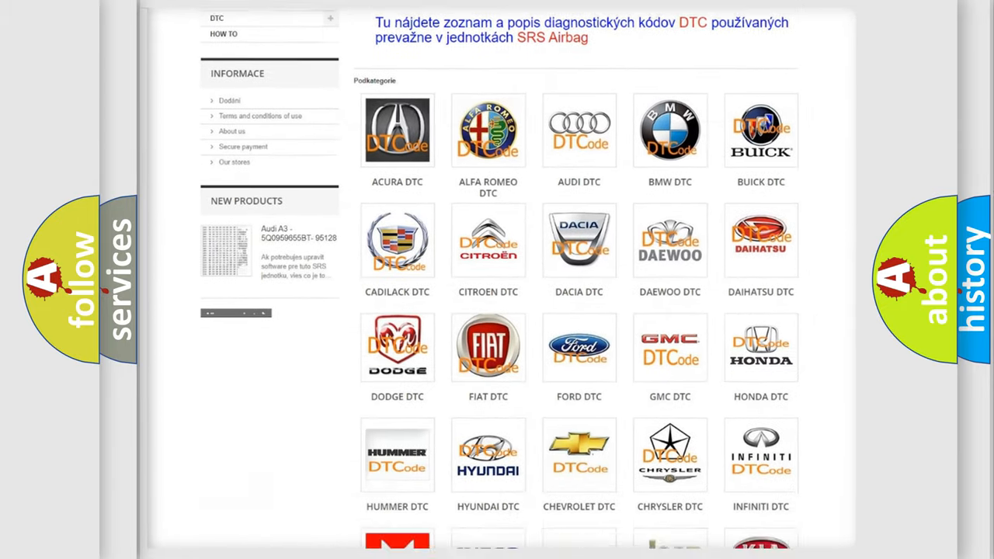
scroll("down", 3)
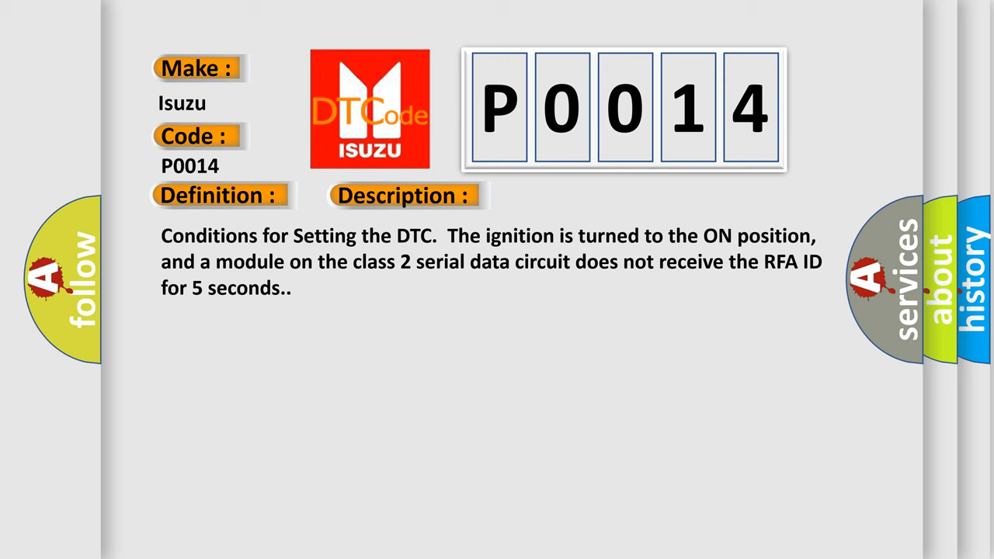
left_click(572, 196)
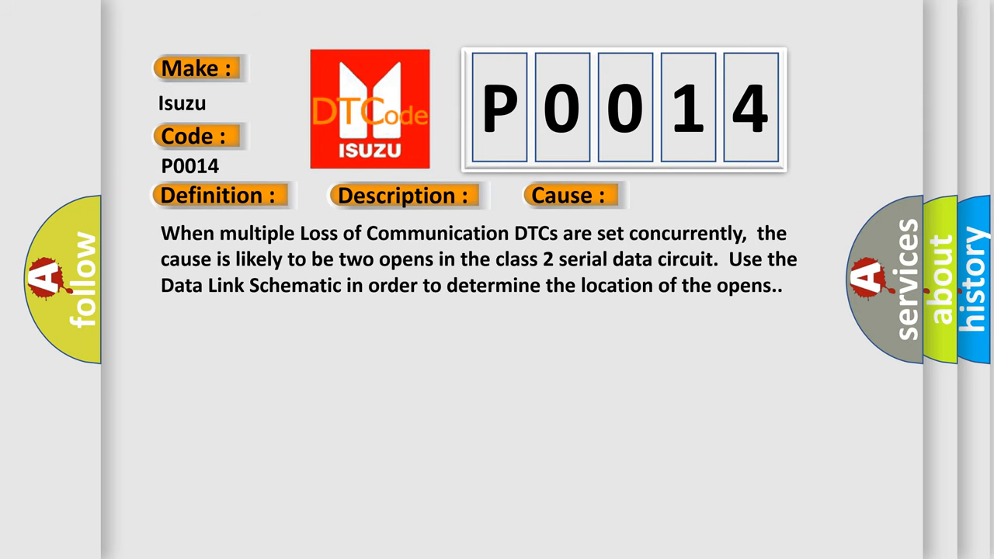